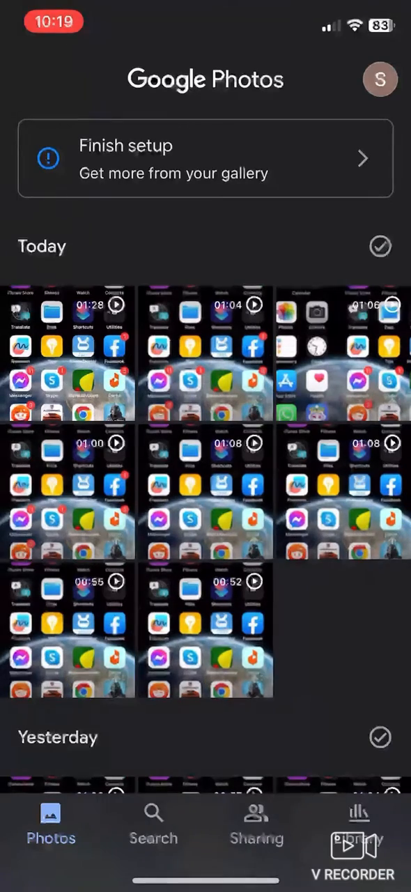
Step: Open the account menu from the profile avatar to reach Photos backup settings
click(381, 79)
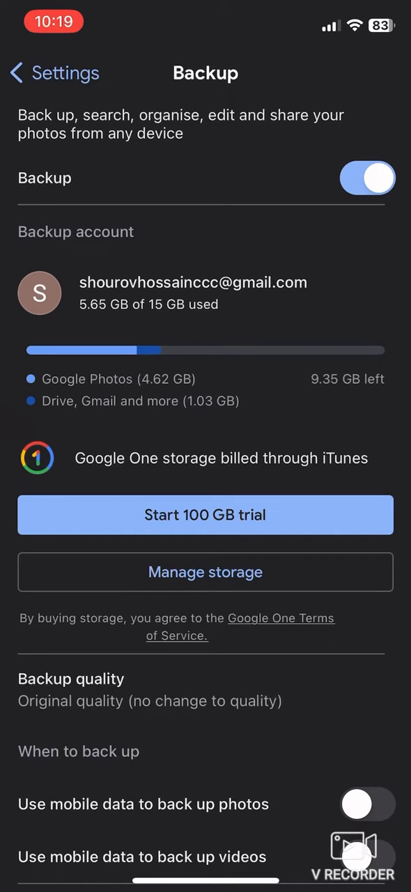
Step: Bring up the Google Photos icon's quick-action menu on the home screen
click(368, 177)
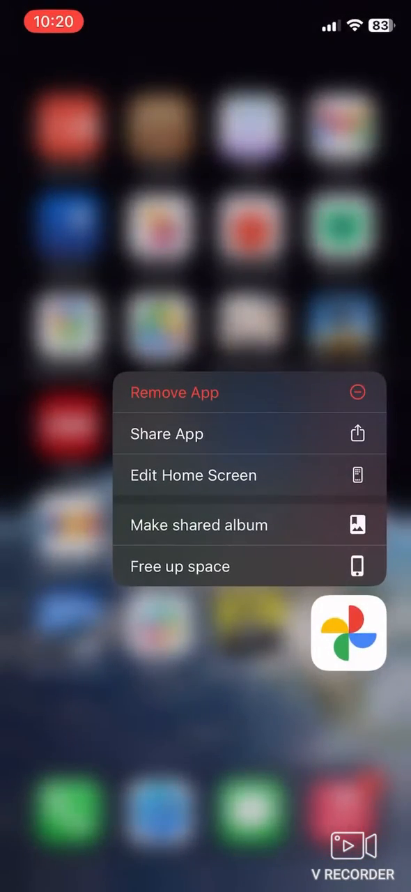
Step: Cancel the Remove 'Google Photos'? prompt, keeping the app, and swipe to the next page
click(174, 393)
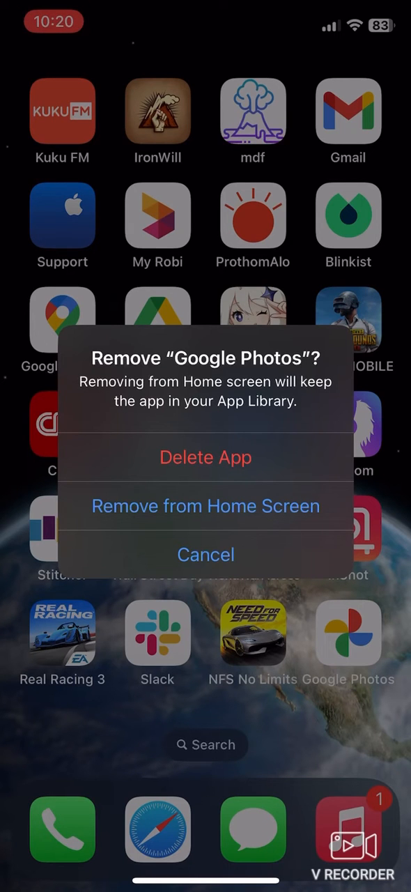
click(205, 555)
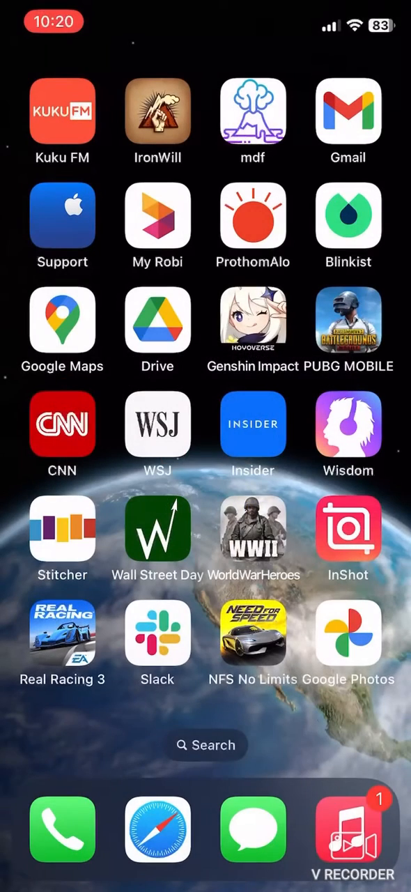
scroll(left, 3)
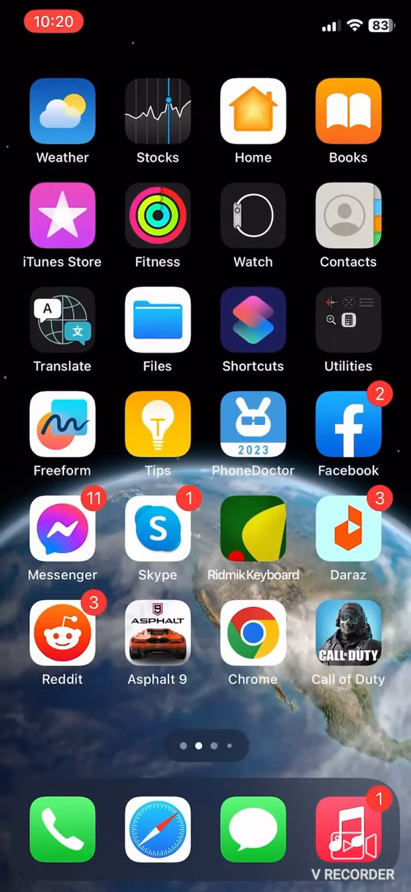